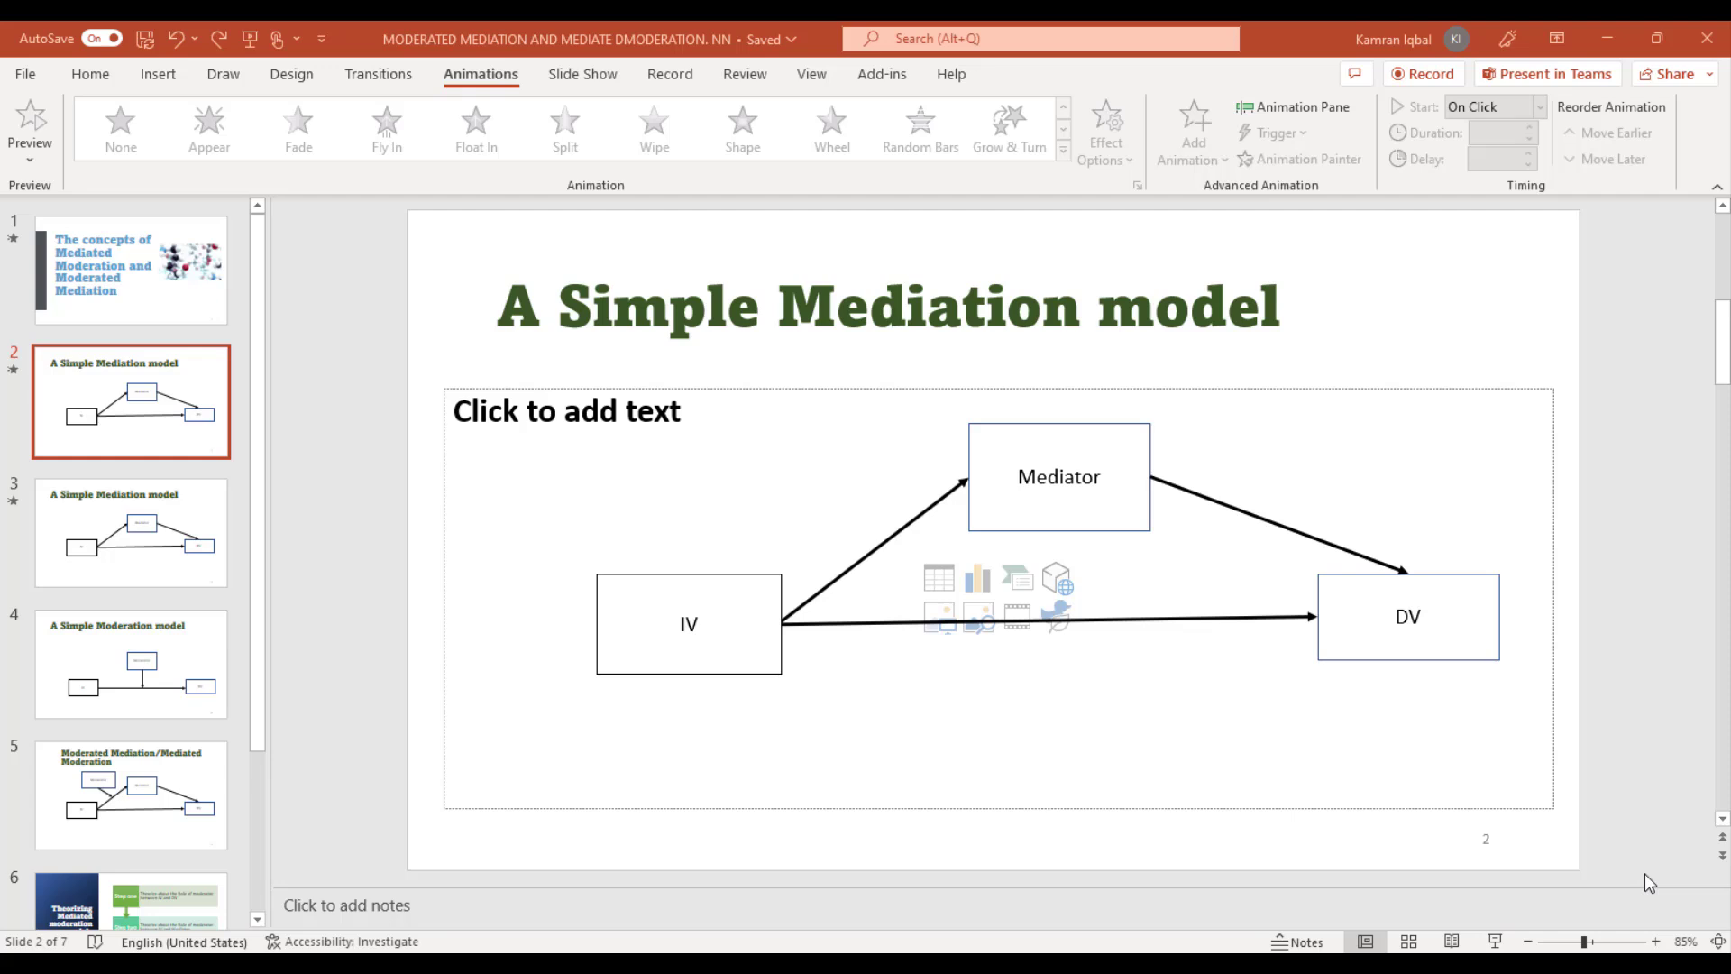
pyautogui.moveTo(1665, 141)
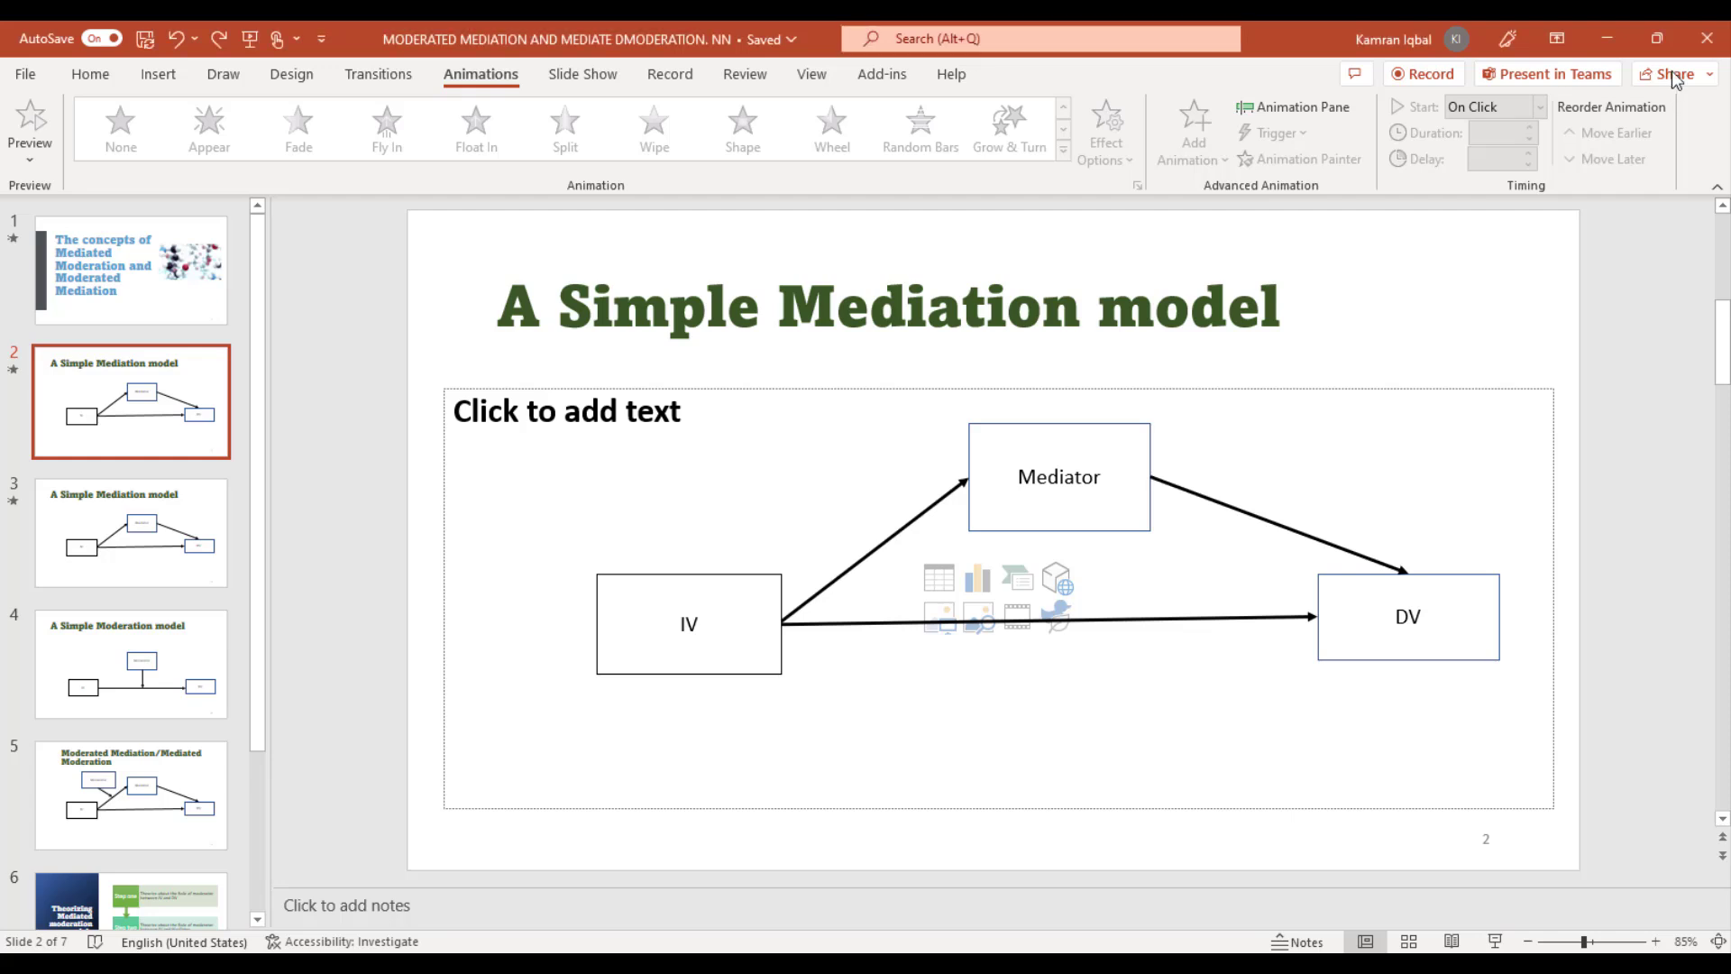
# Open and dismiss the Send link dialog, then bring the Share menu back up.
pyautogui.click(1674, 73)
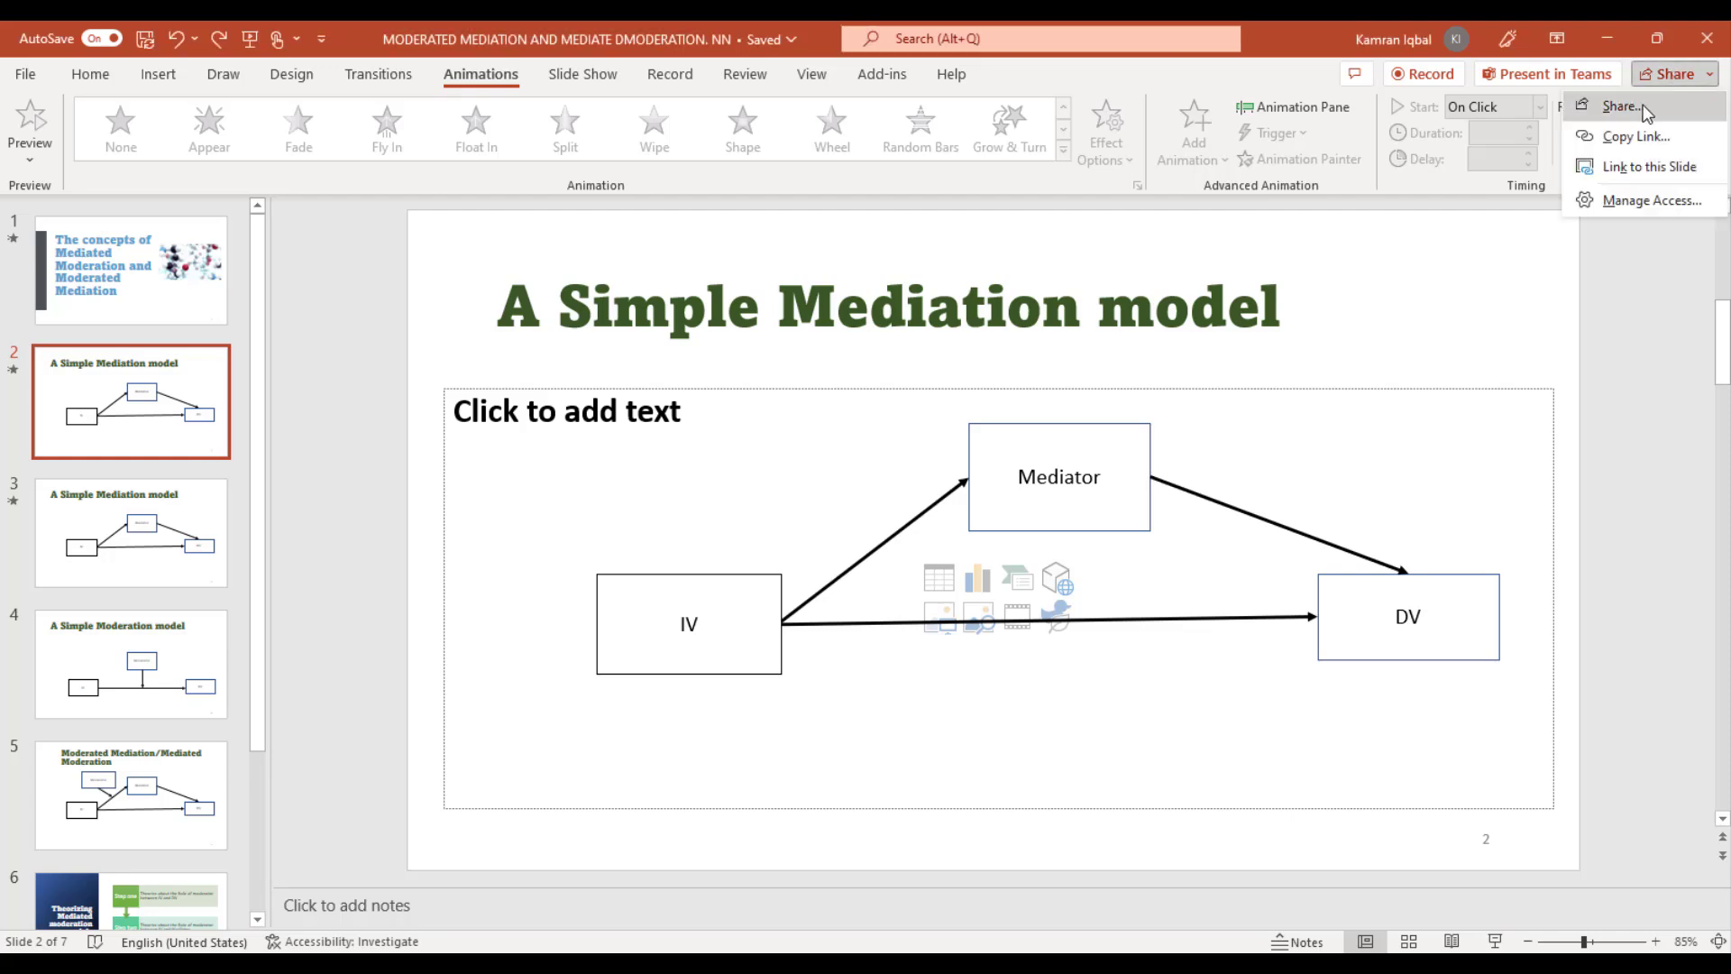
pyautogui.moveTo(1623, 106)
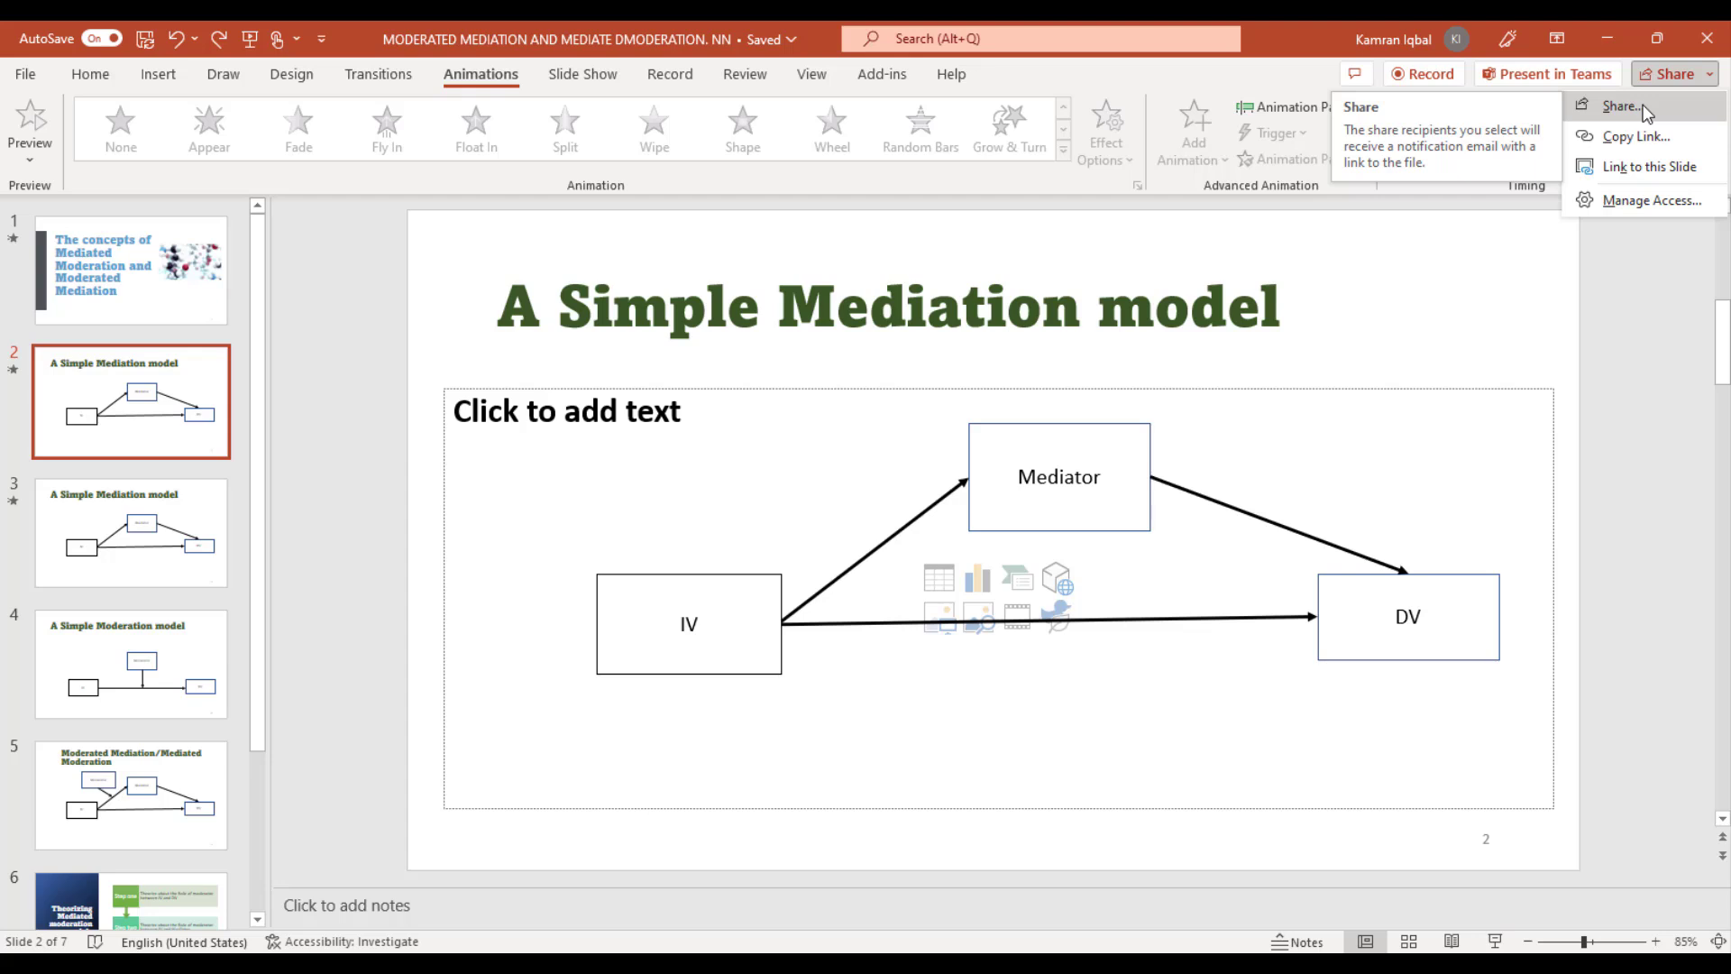
pyautogui.click(1625, 107)
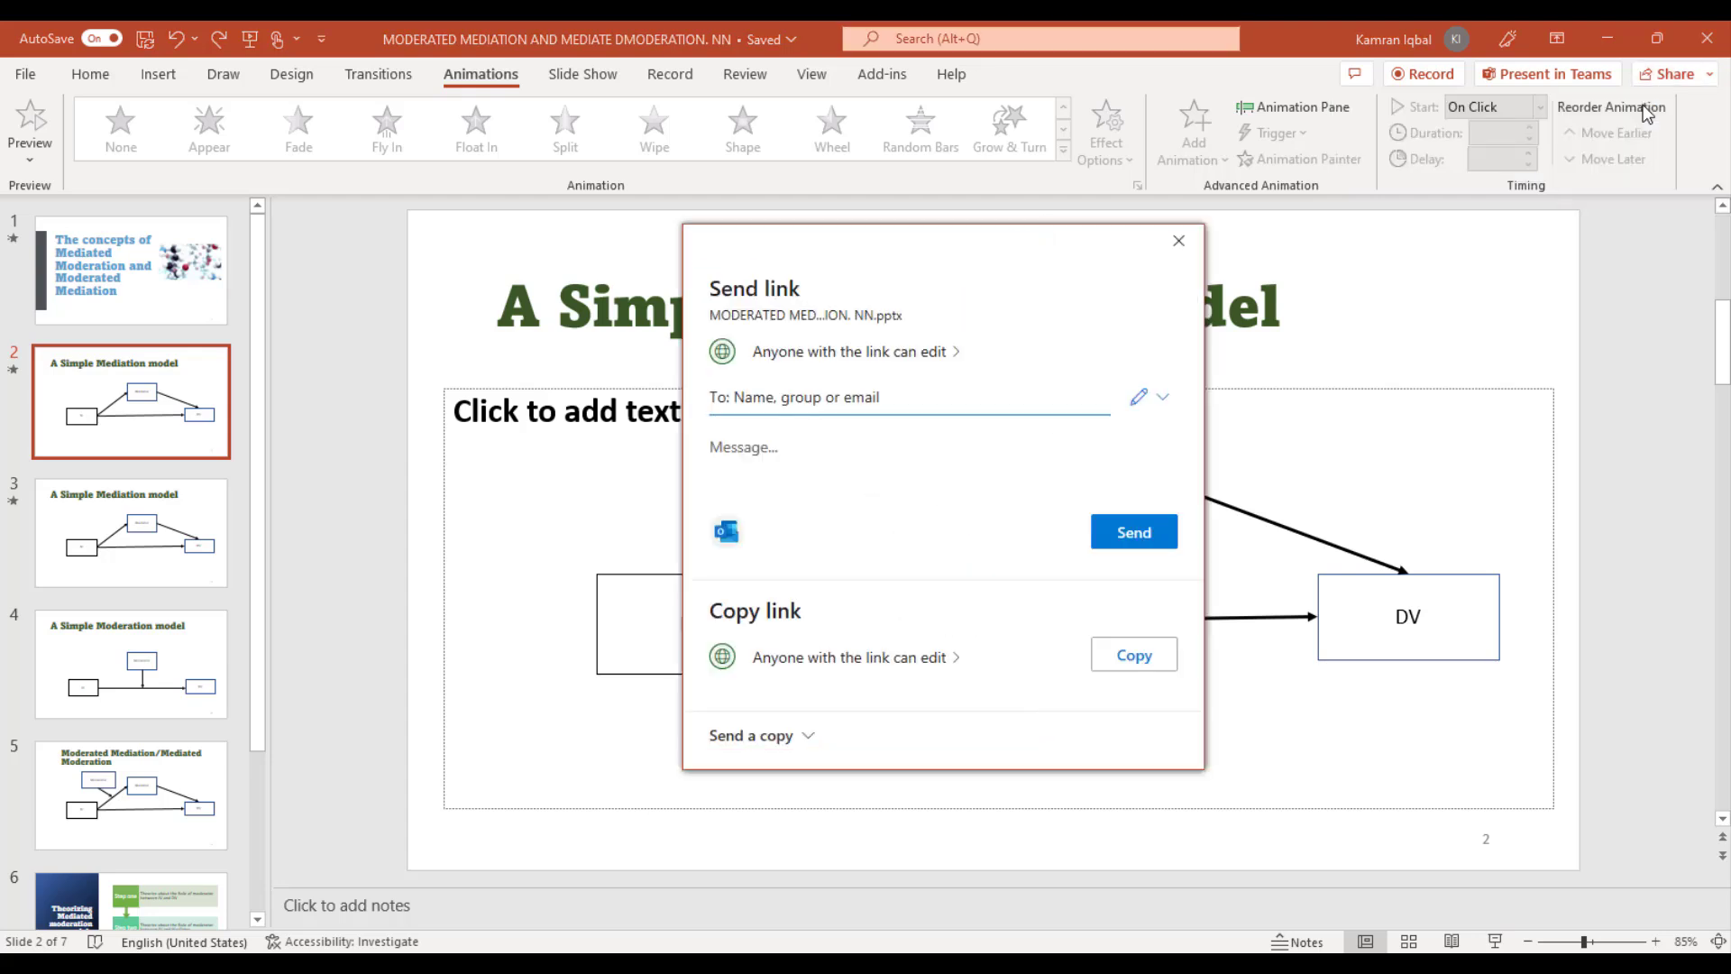
pyautogui.click(1177, 240)
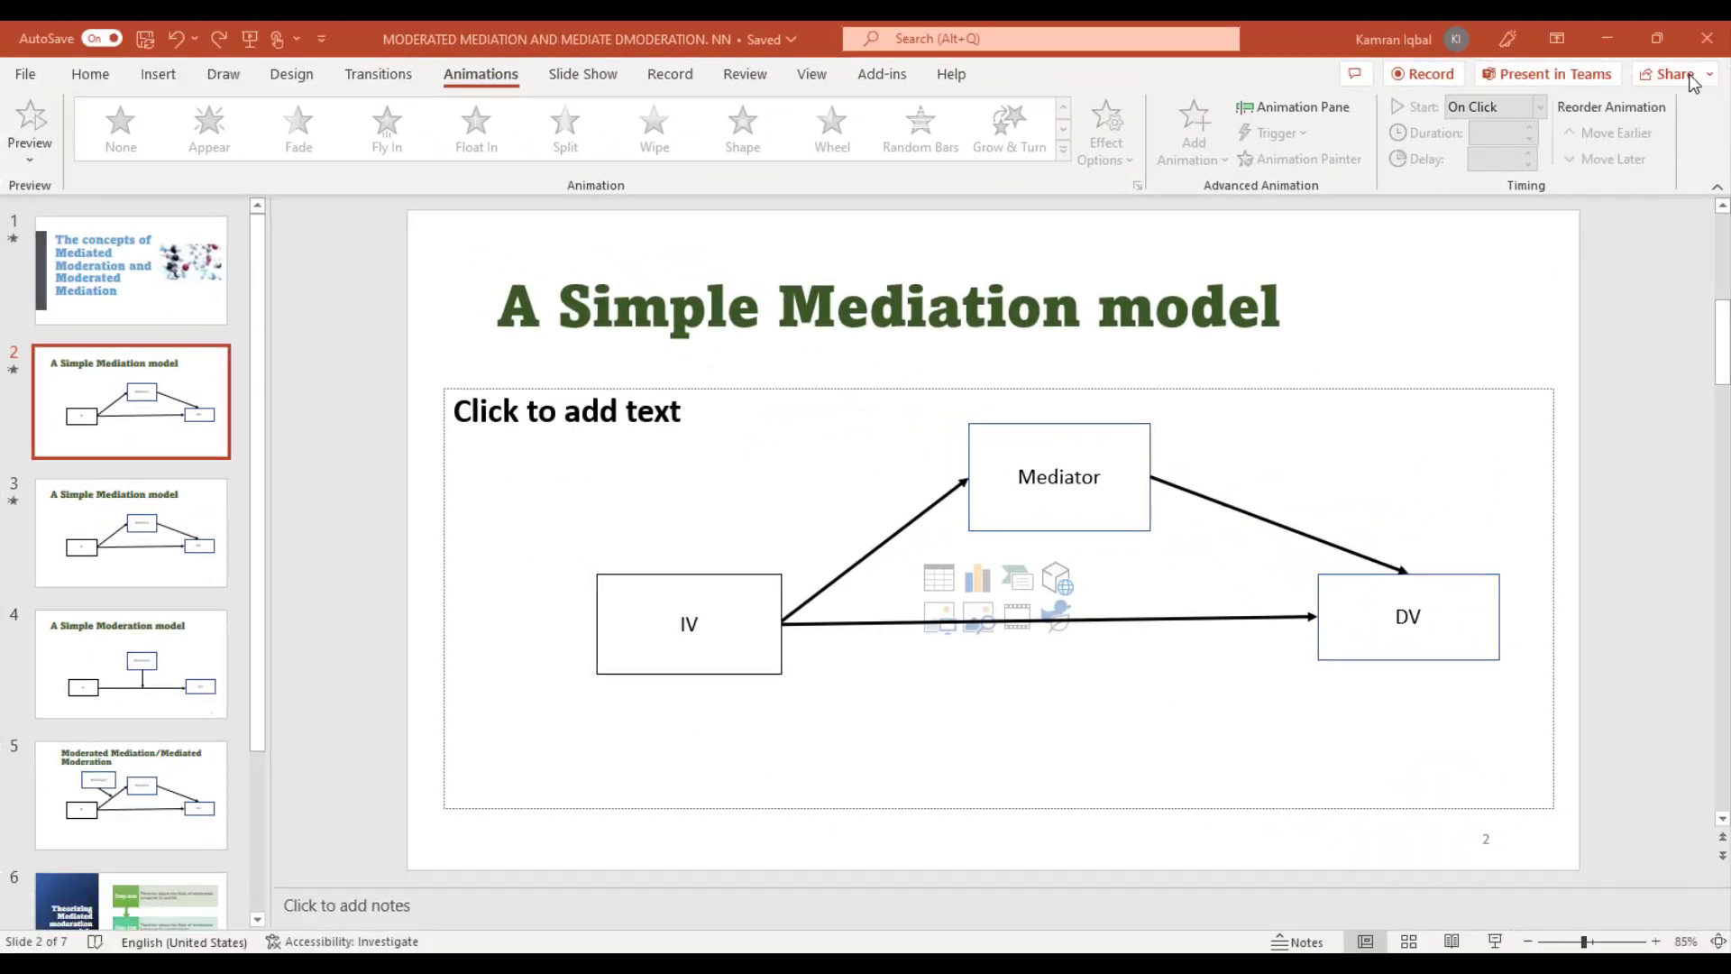
pyautogui.click(1708, 73)
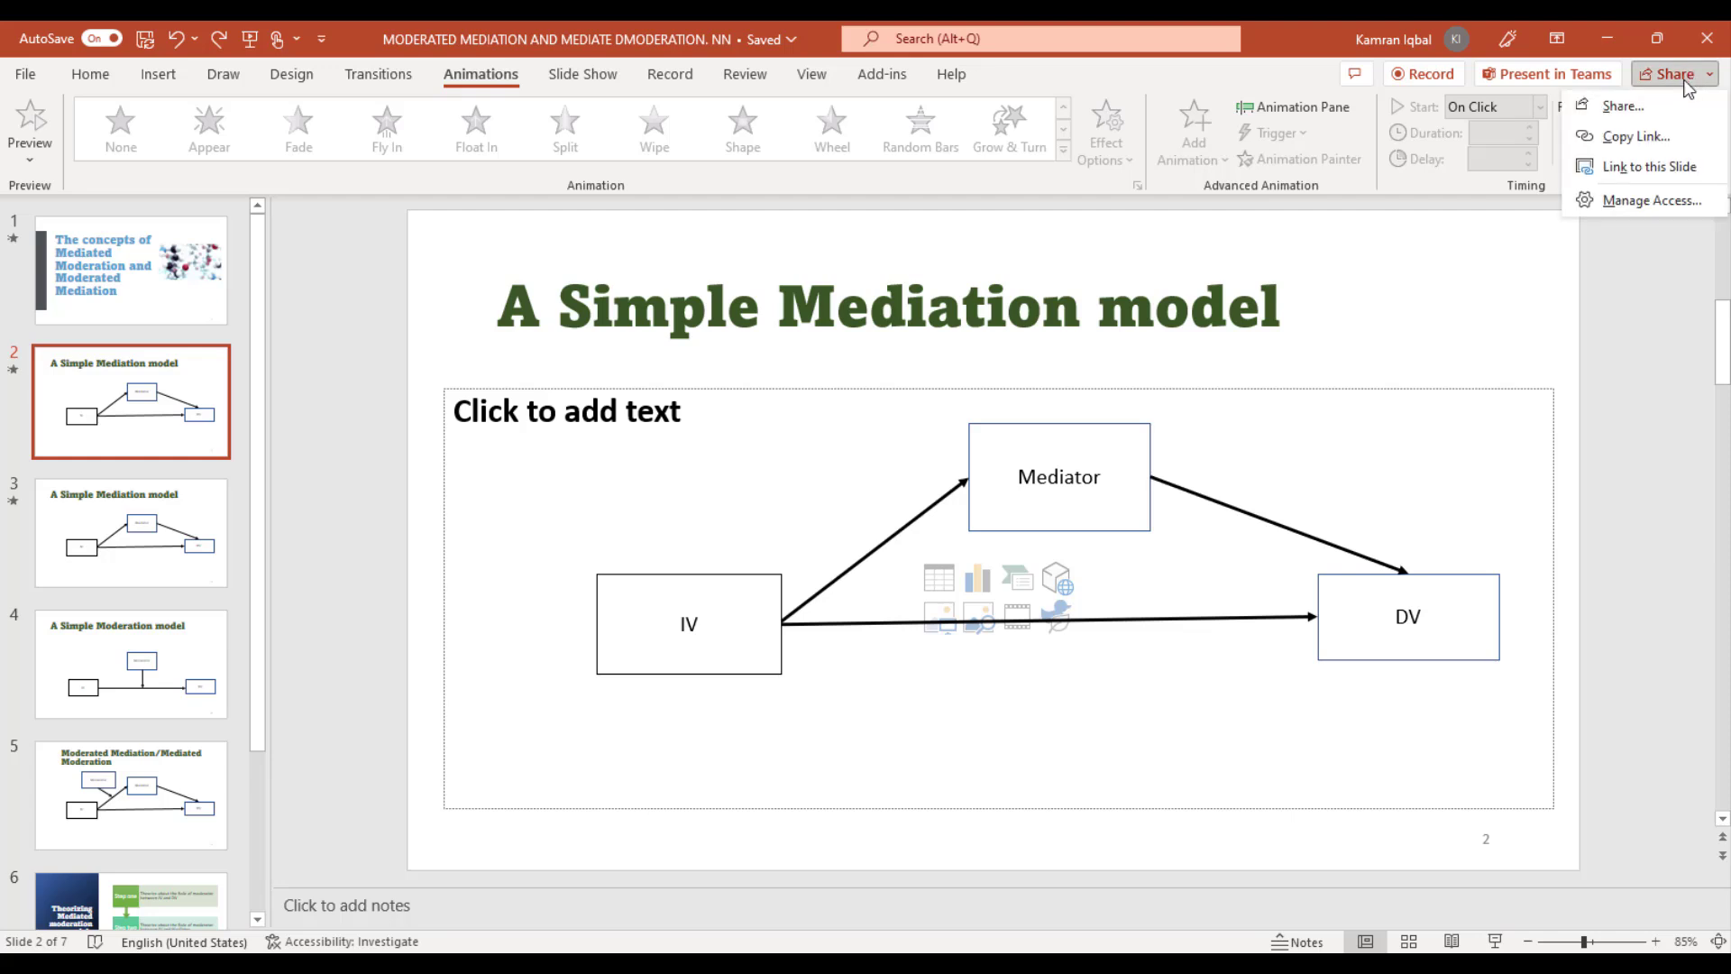
pyautogui.moveTo(1621, 104)
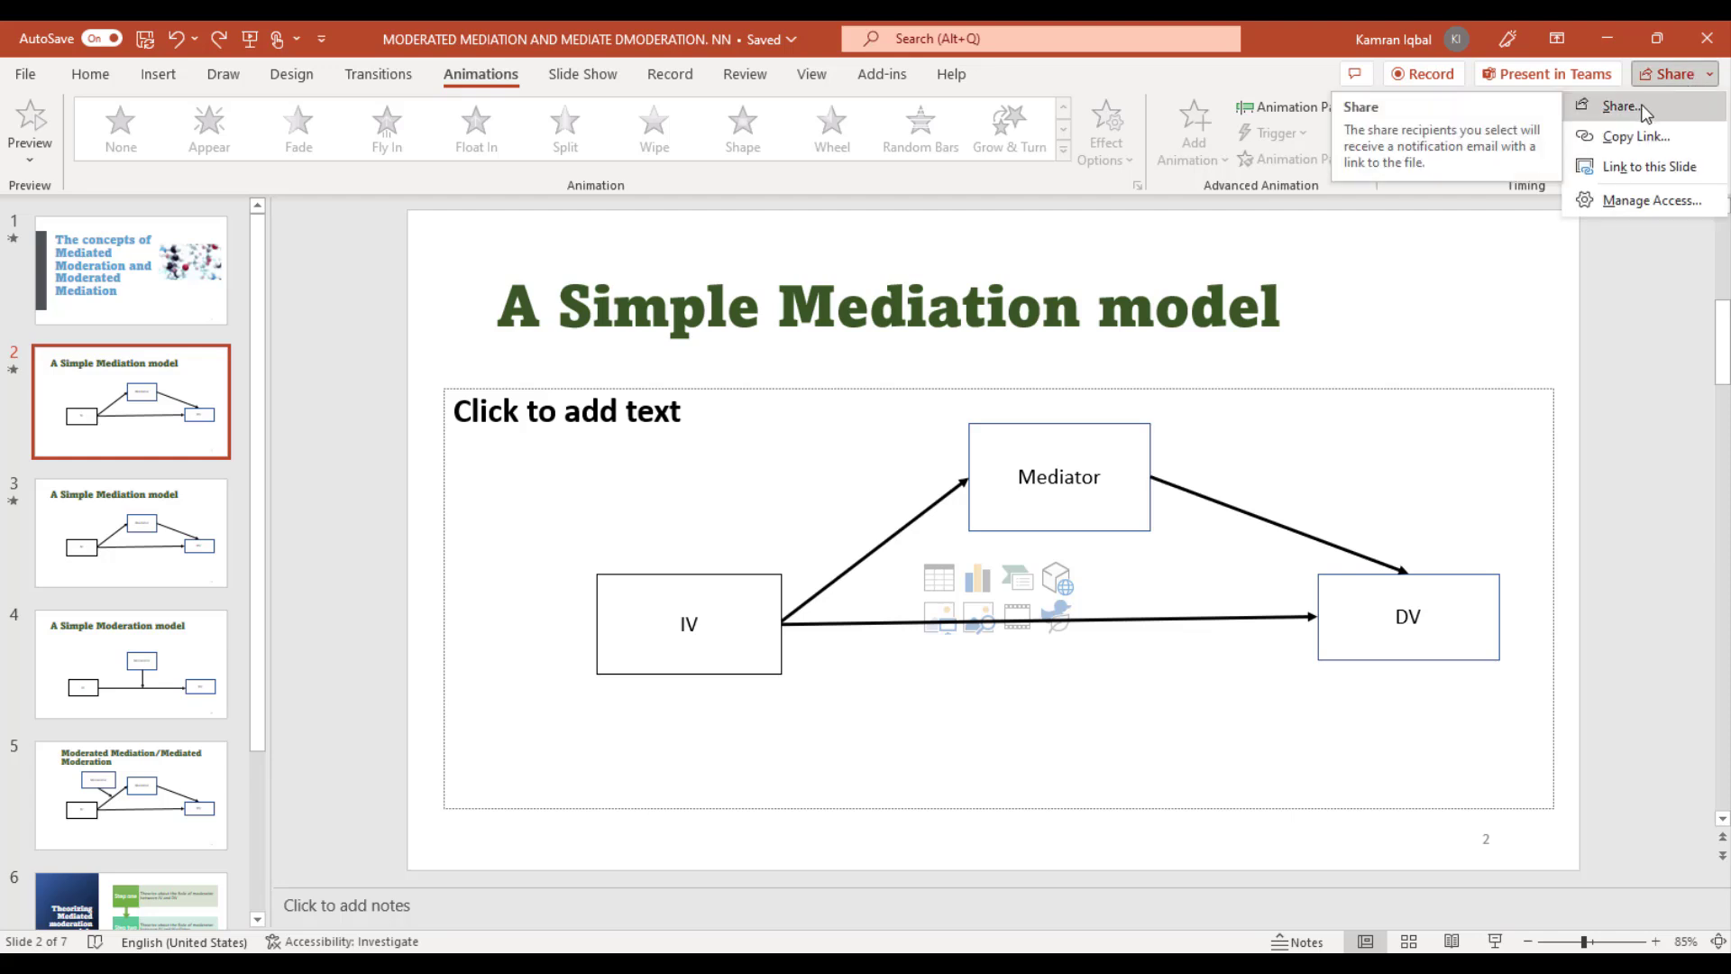
pyautogui.moveTo(1638, 119)
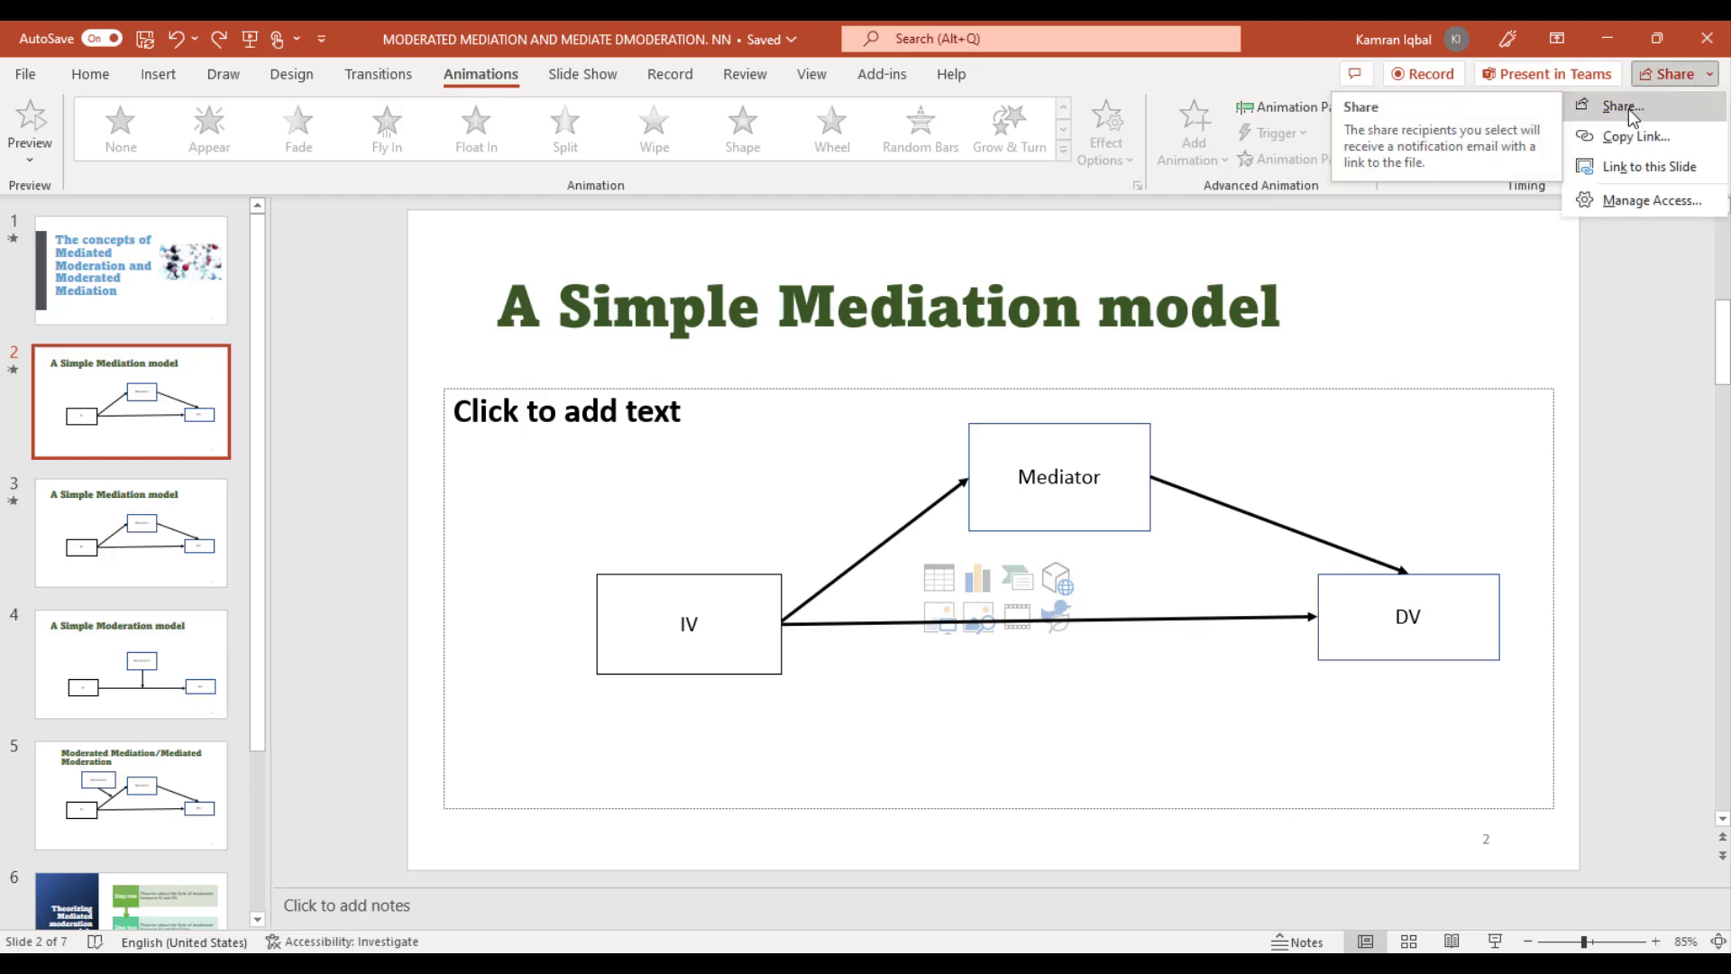
# Reopen the Send link dialog and focus its To recipient field.
pyautogui.click(1619, 107)
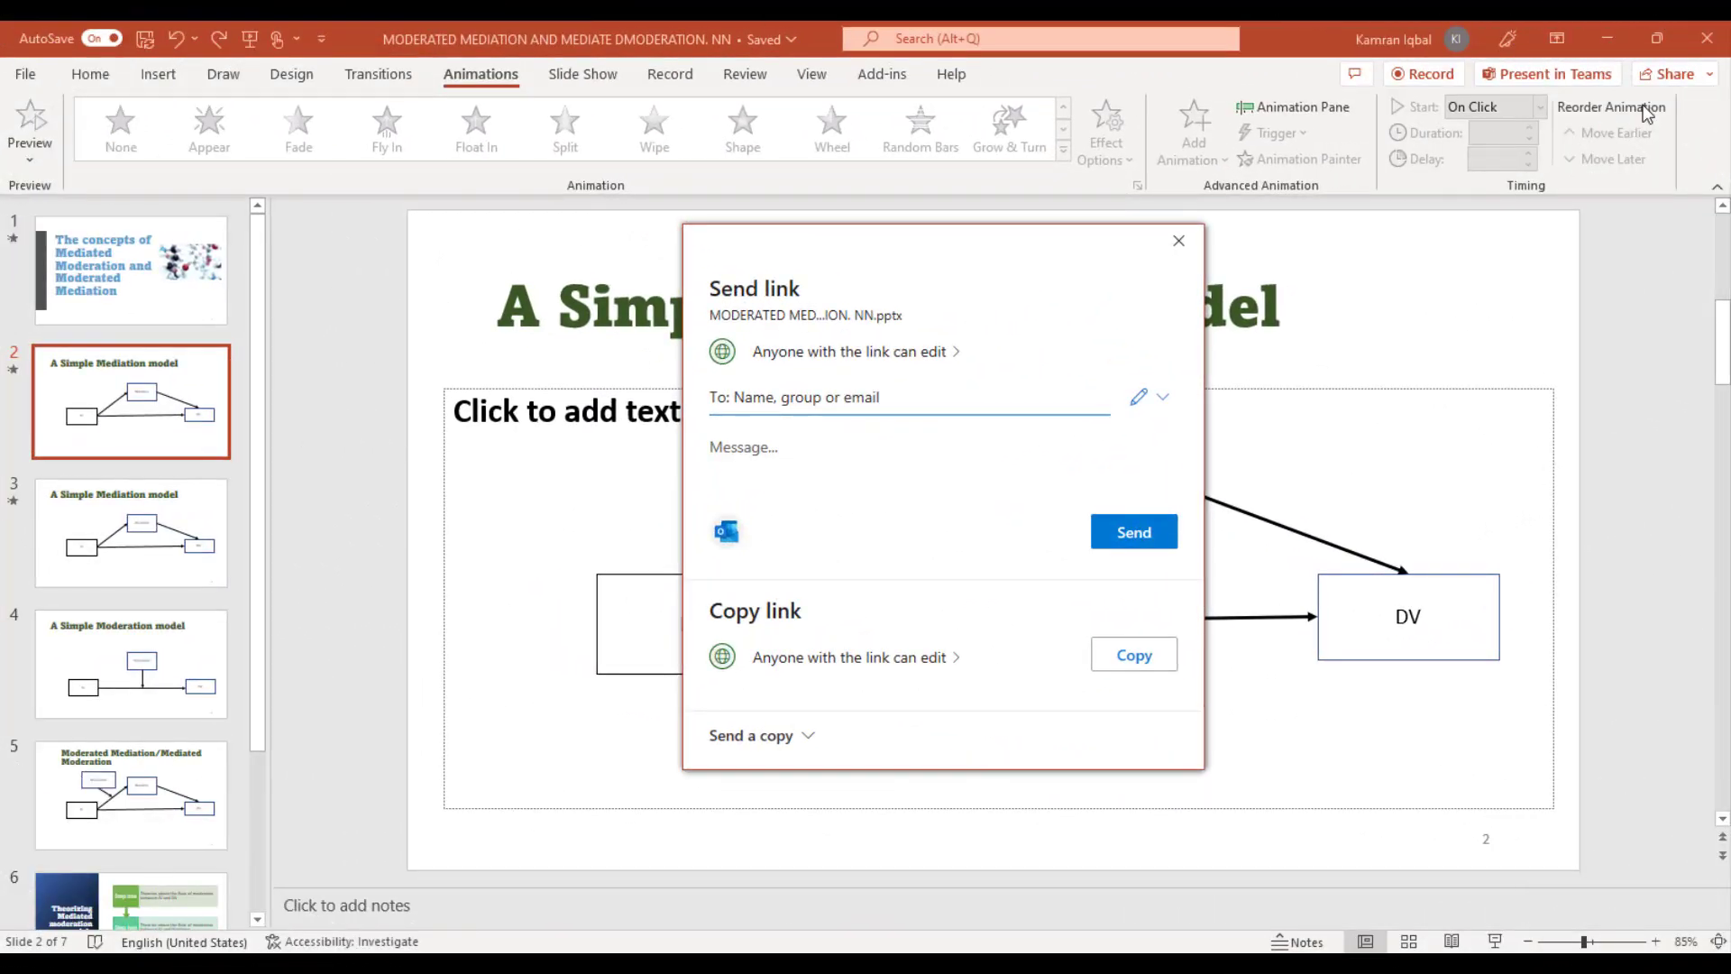
pyautogui.moveTo(1264, 252)
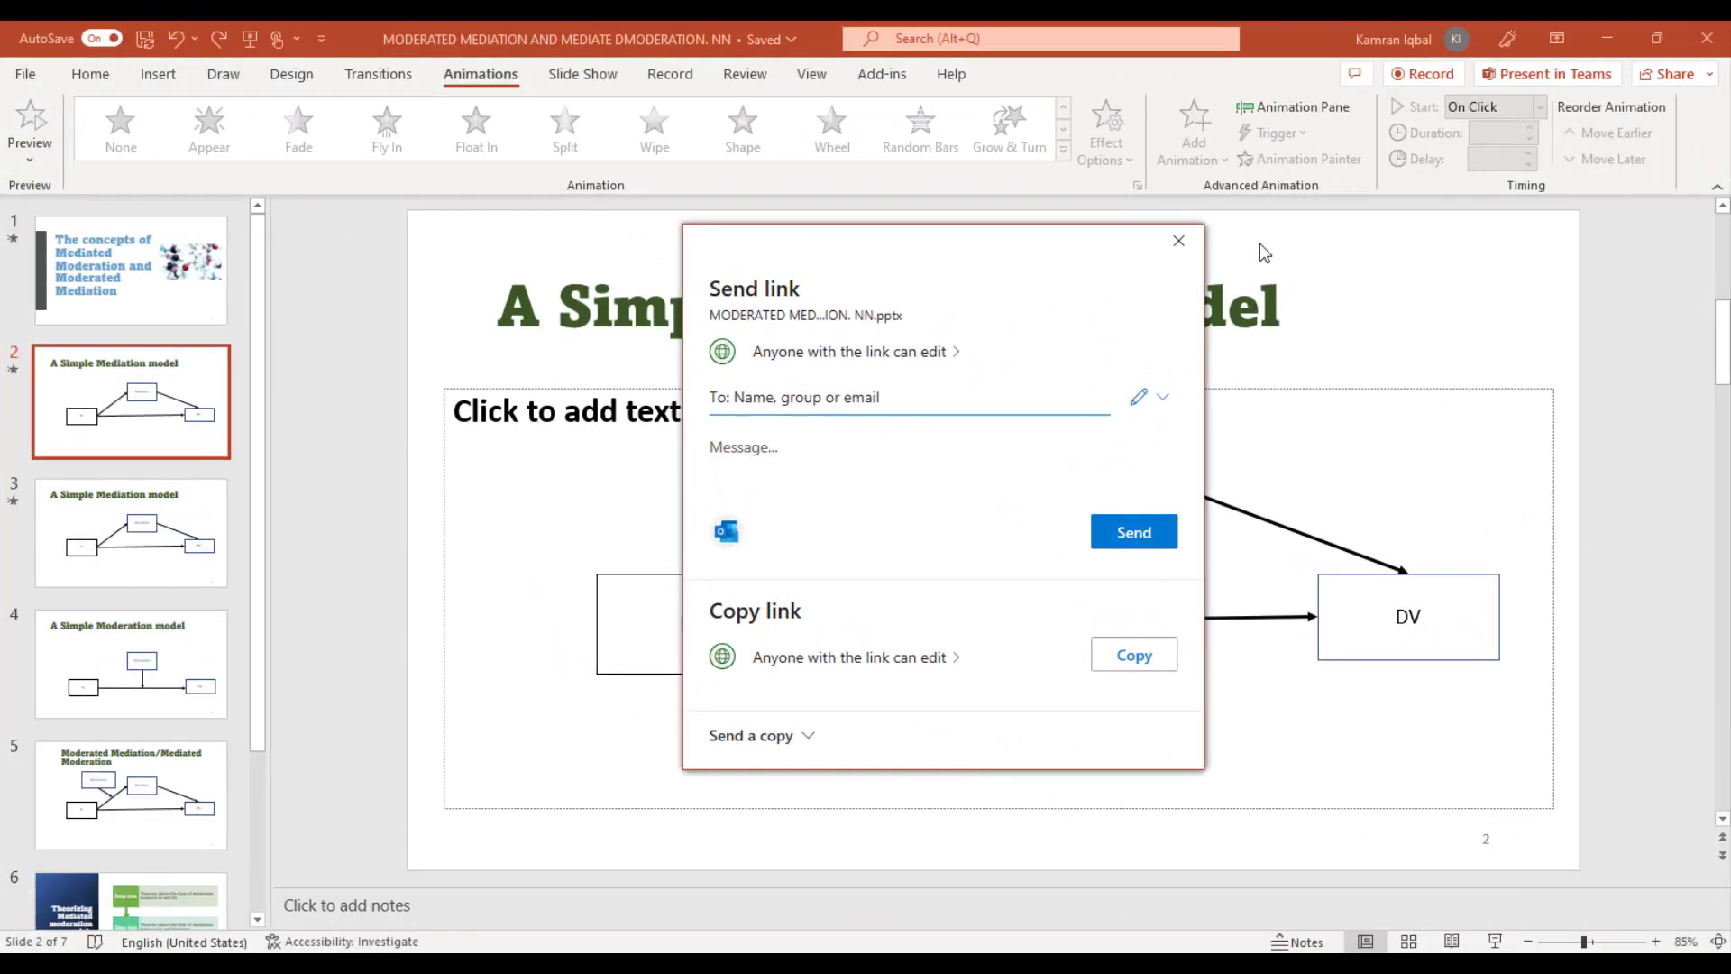
pyautogui.click(877, 397)
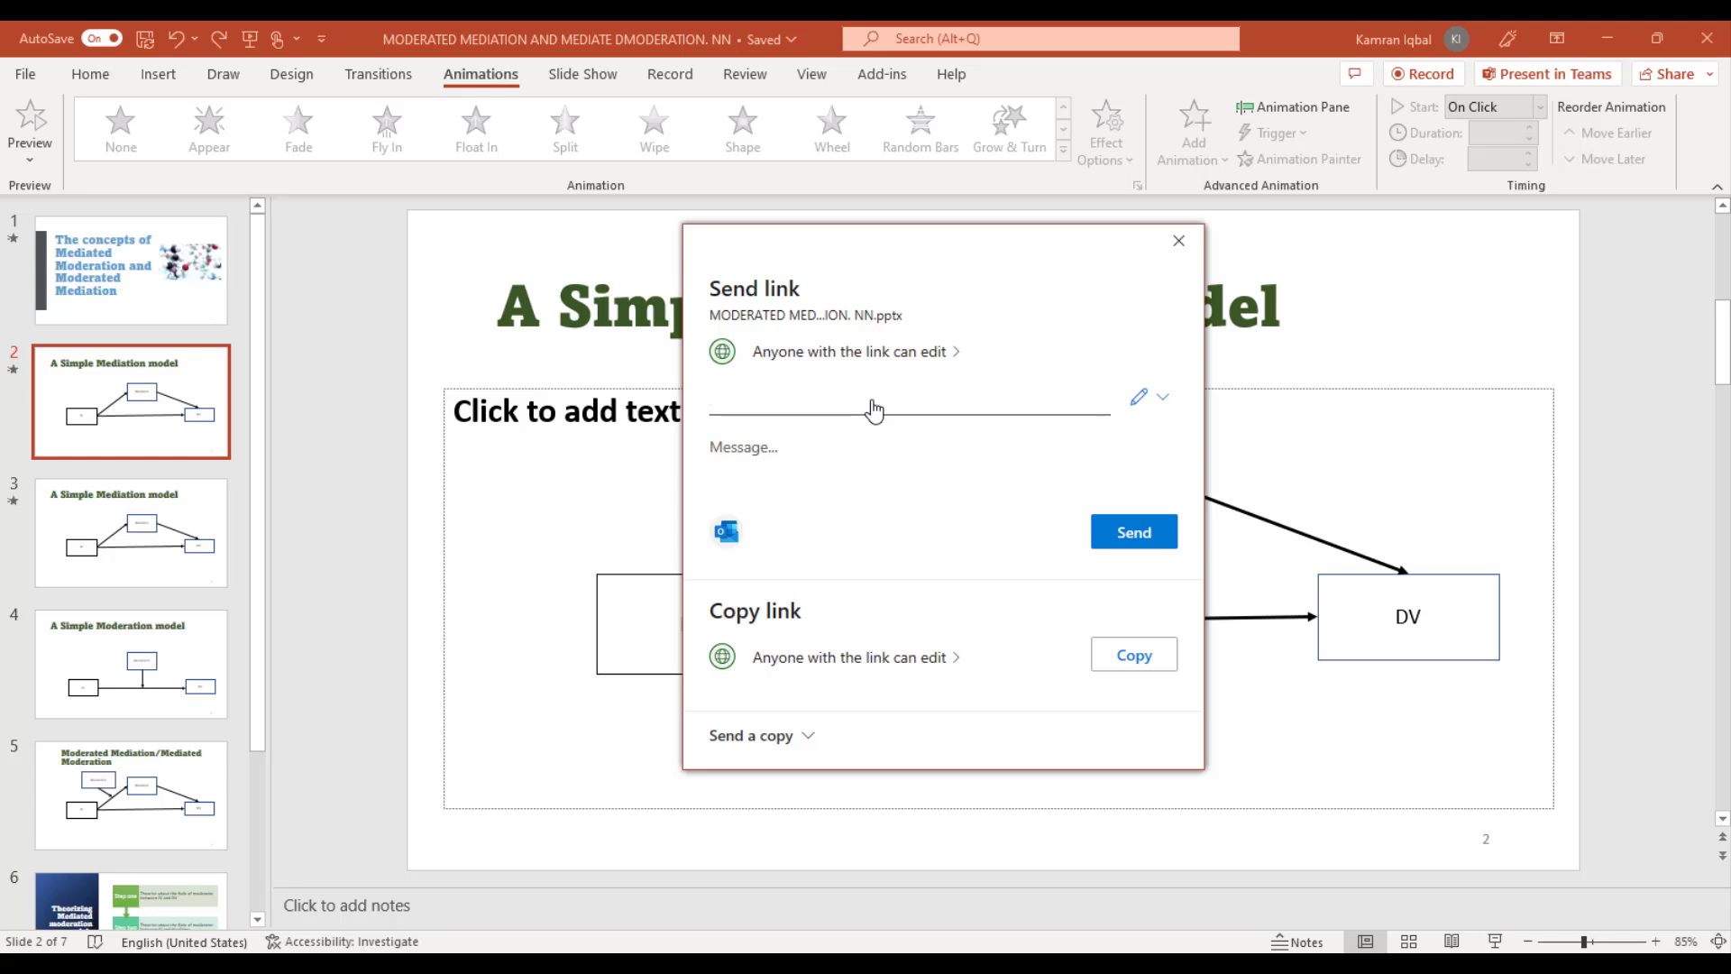
# Enter the two collaborators' email addresses in the To field.
pyautogui.click(872, 397)
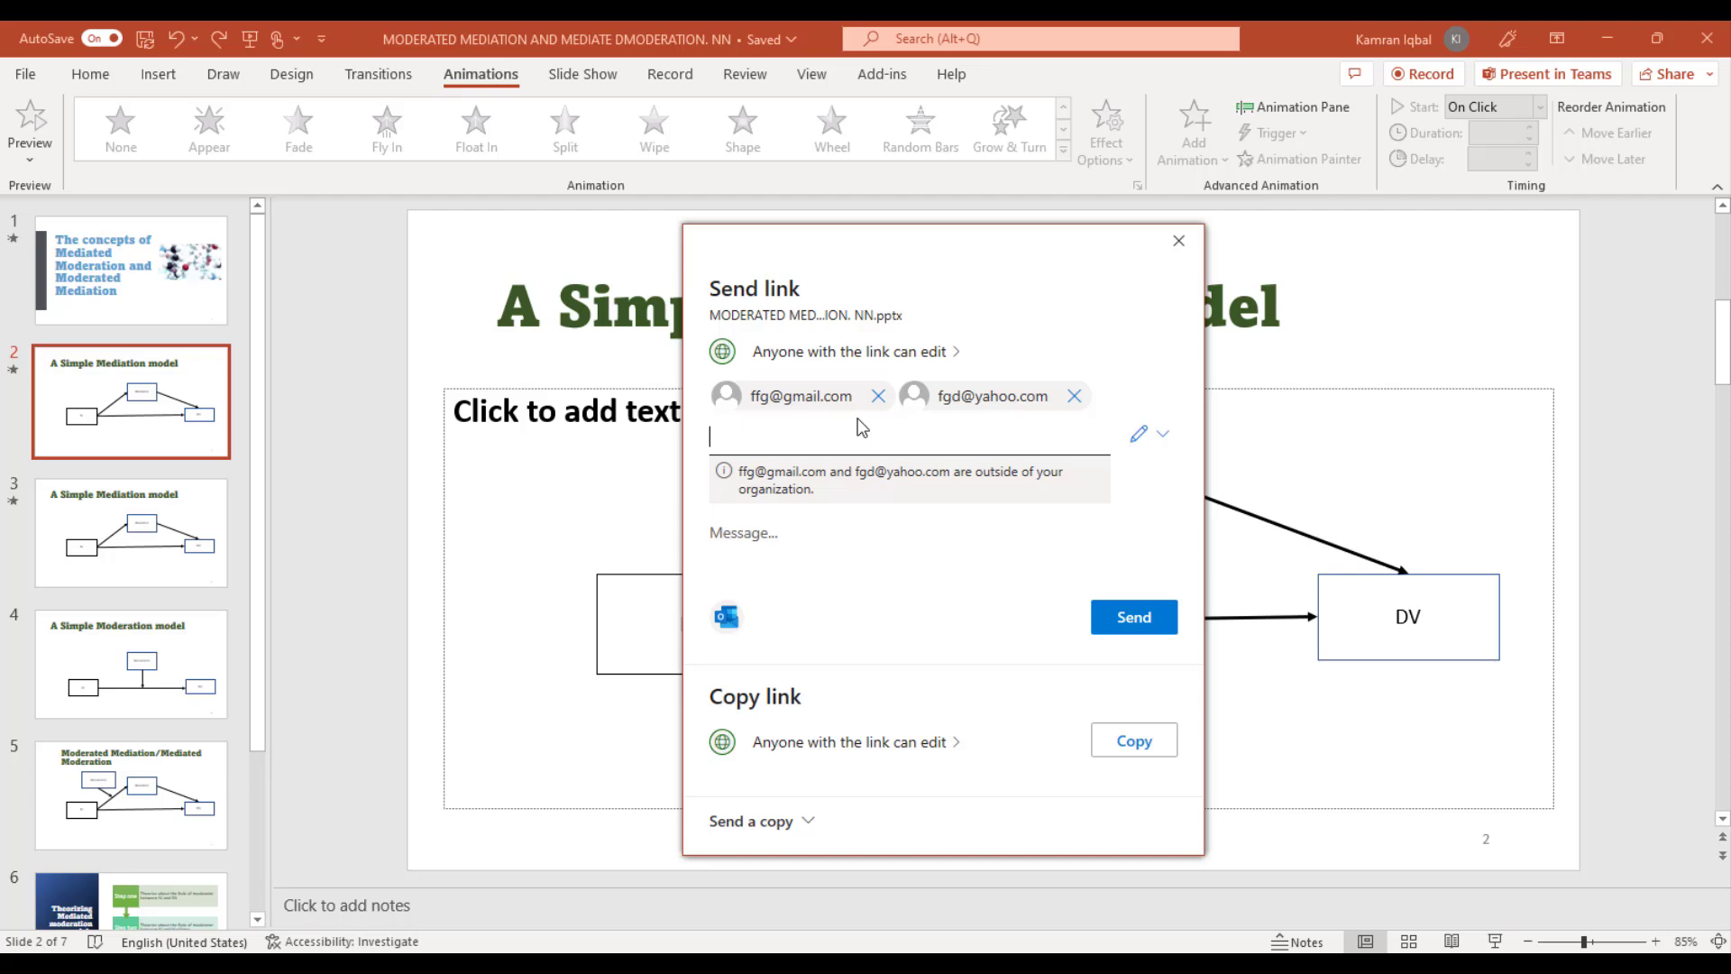
pyautogui.moveTo(1132, 617)
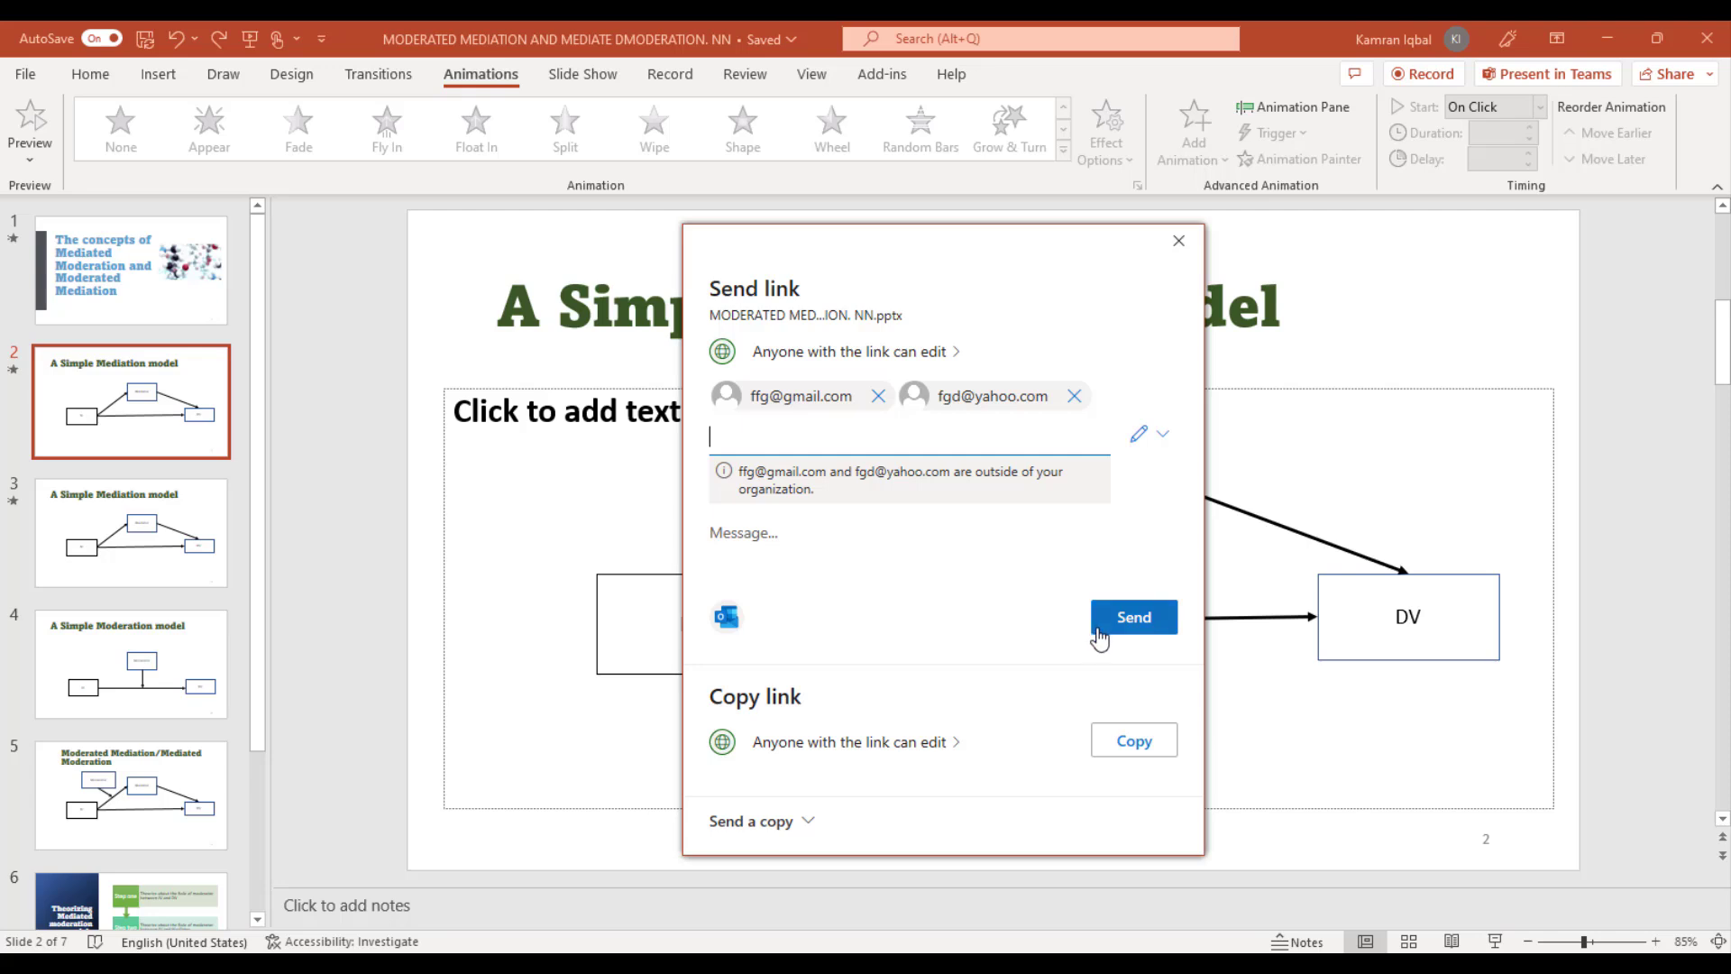
pyautogui.moveTo(1031, 632)
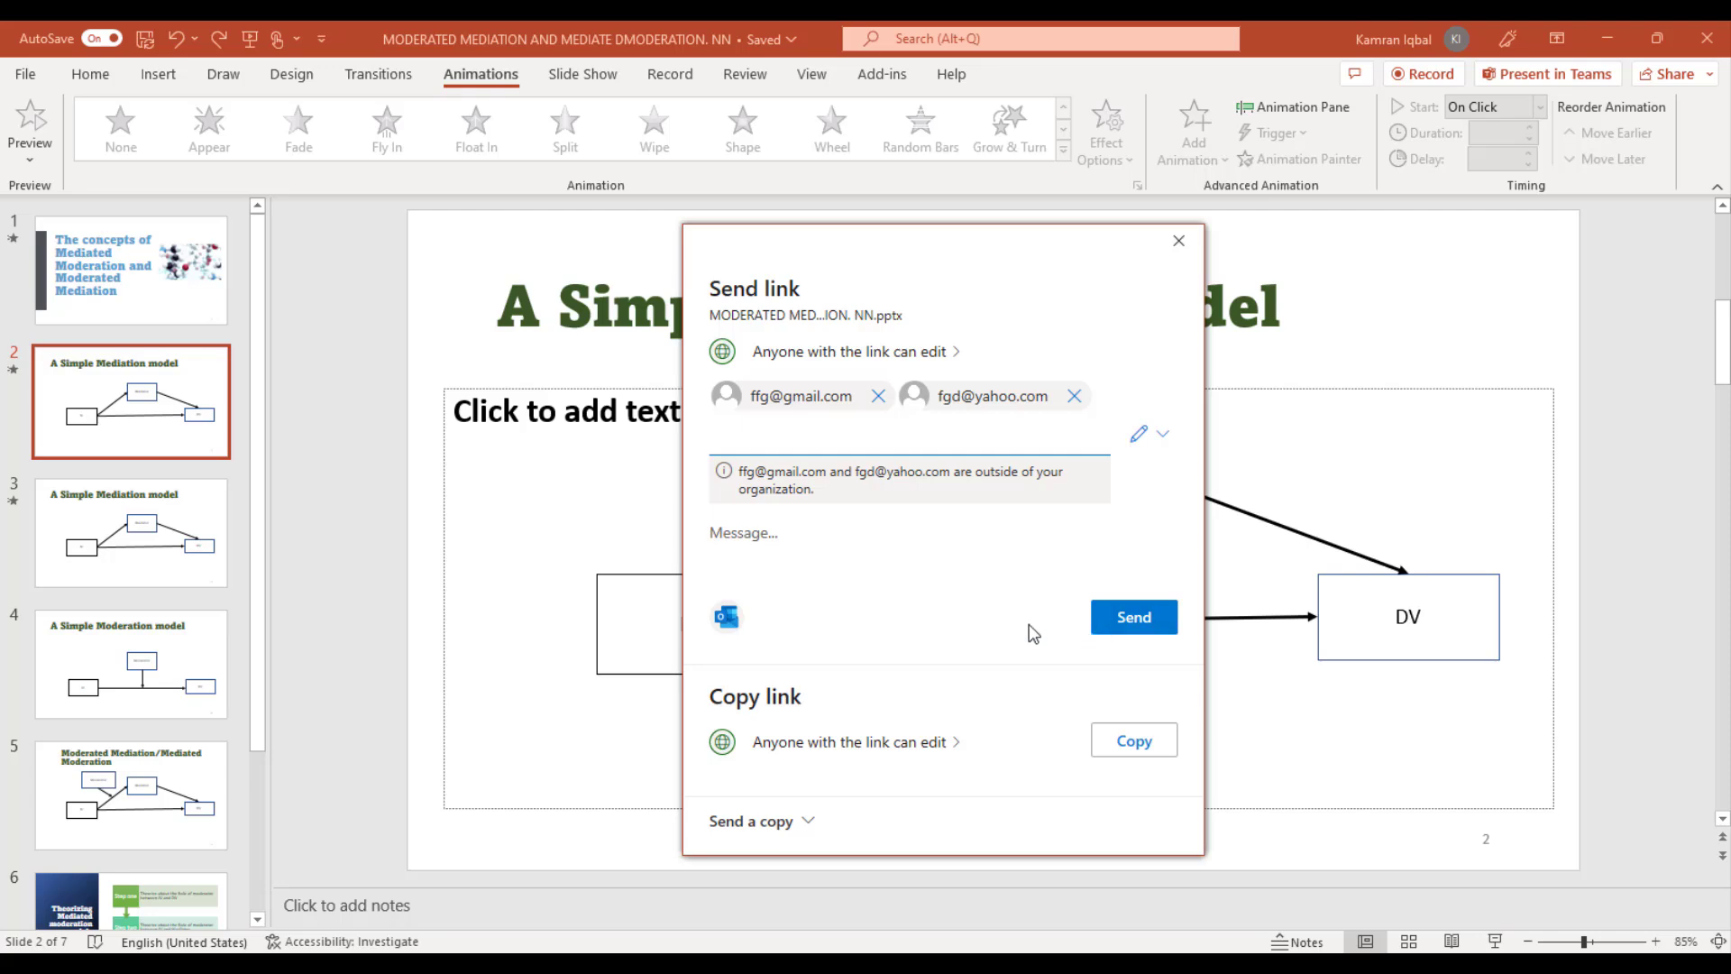
pyautogui.moveTo(1031, 631)
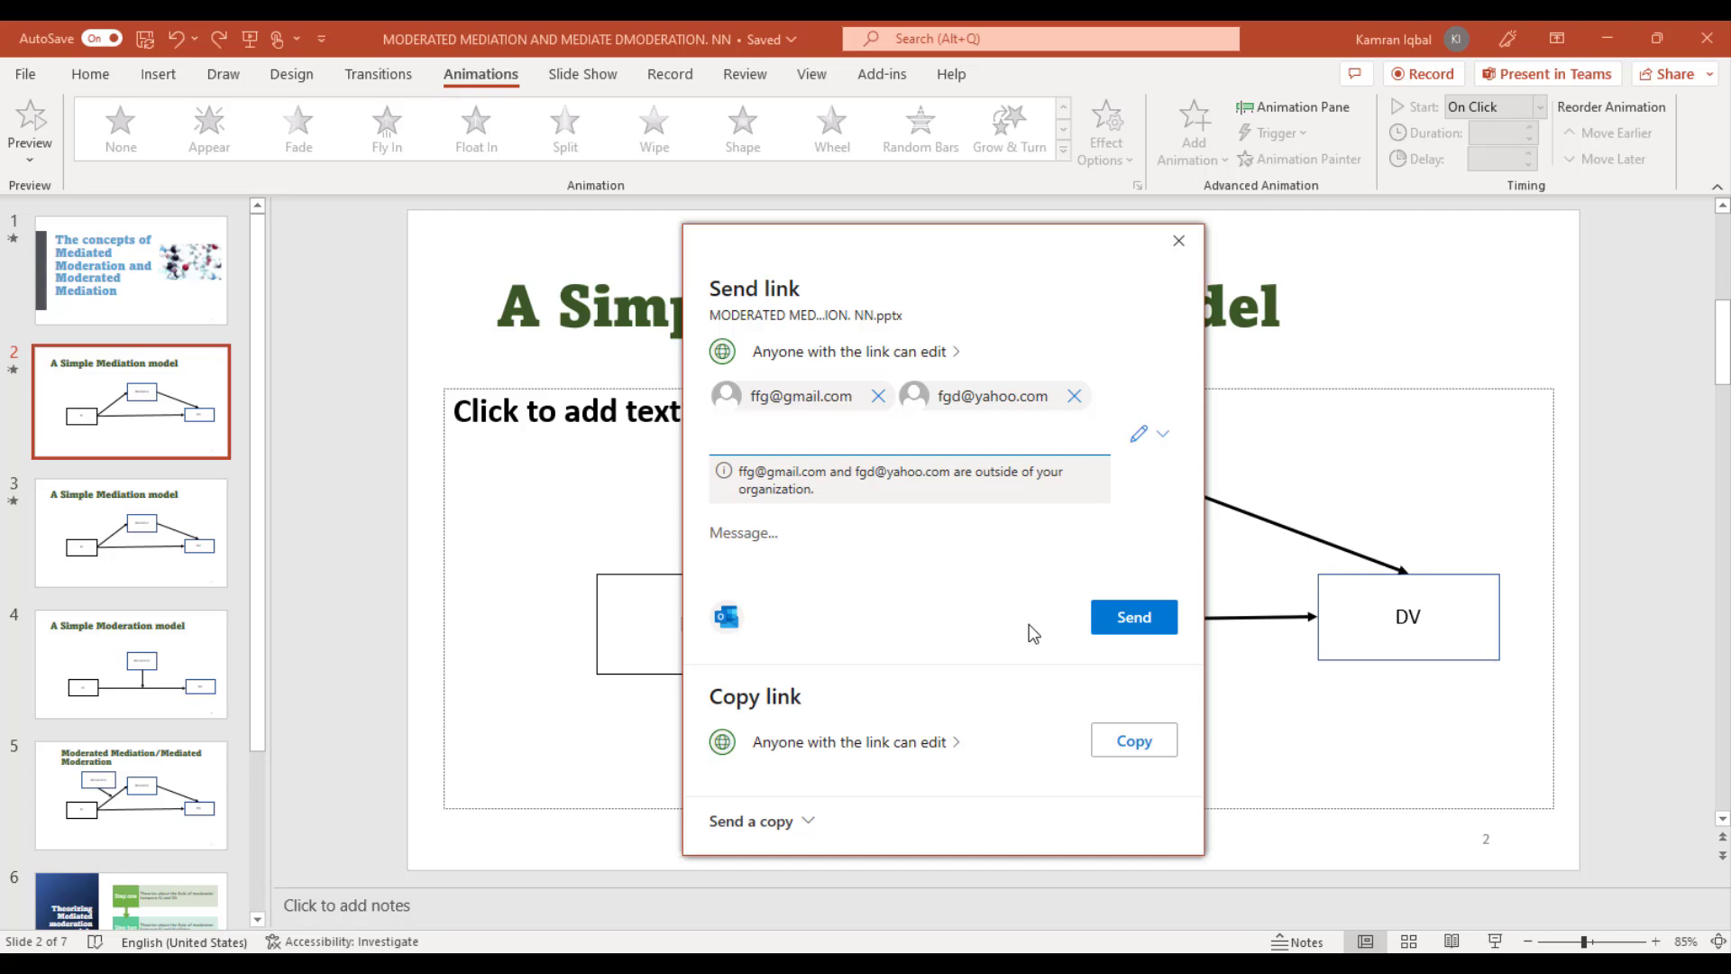
pyautogui.moveTo(843, 602)
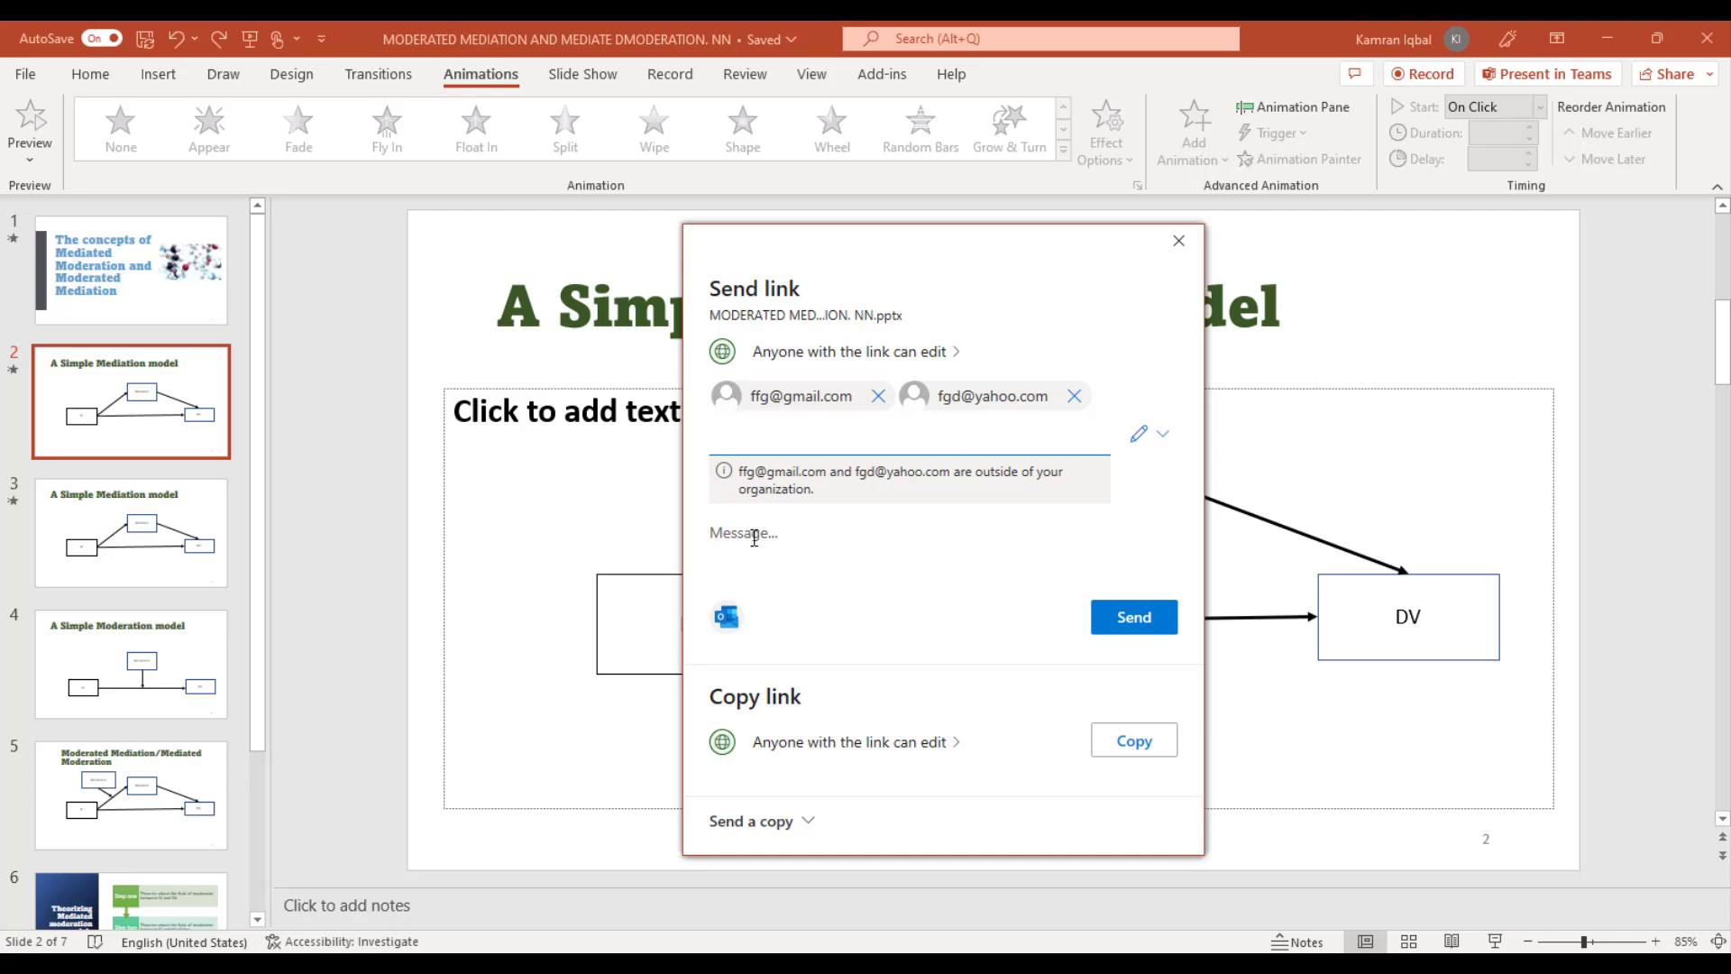
pyautogui.click(905, 435)
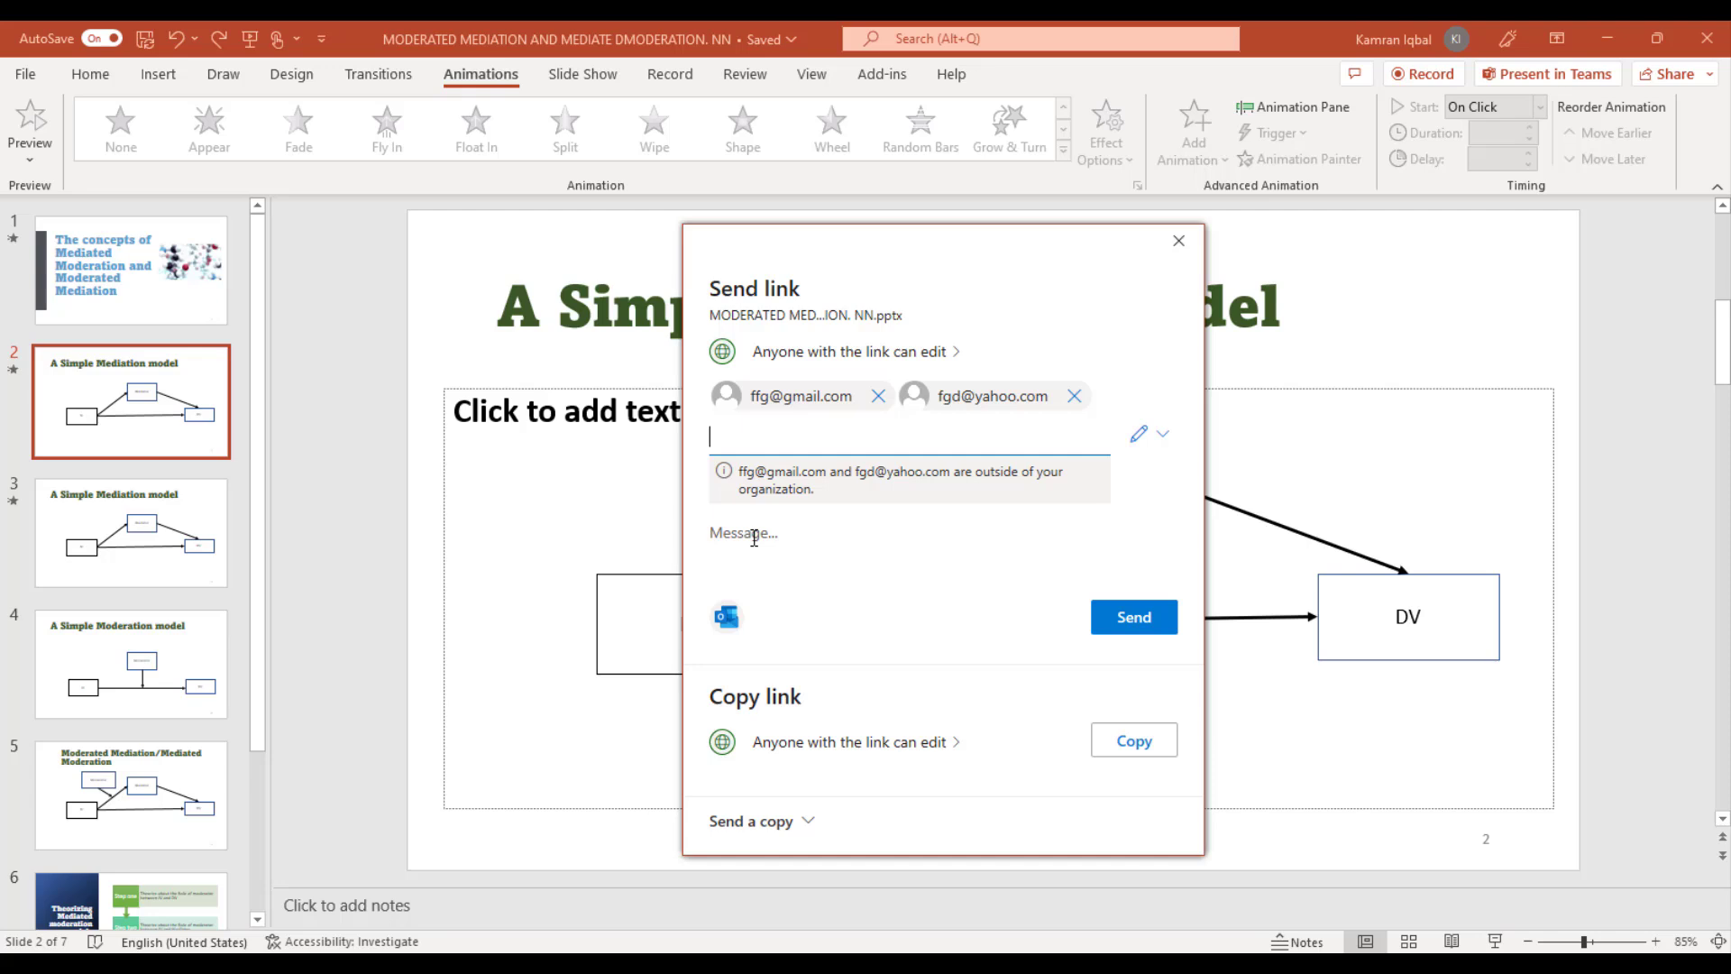